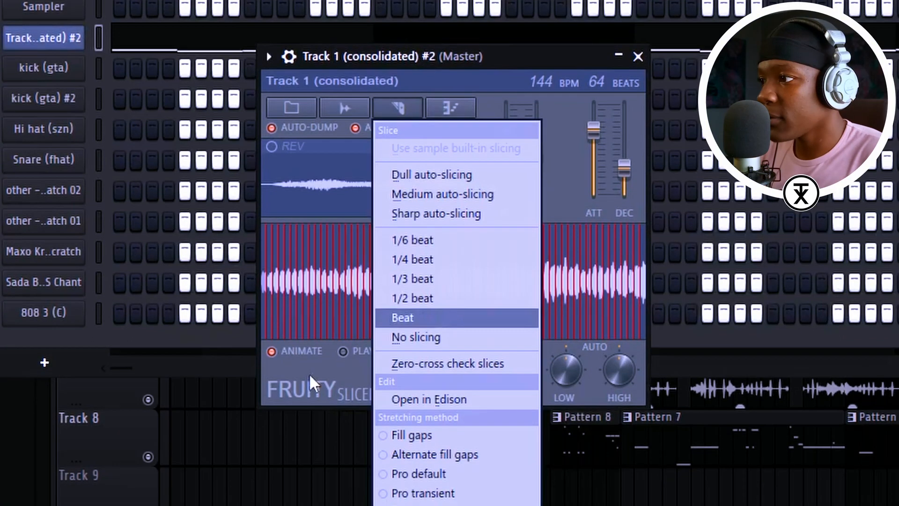
# - Slice the consolidated track sample at every beat in Fruity Slicer
pyautogui.click(403, 317)
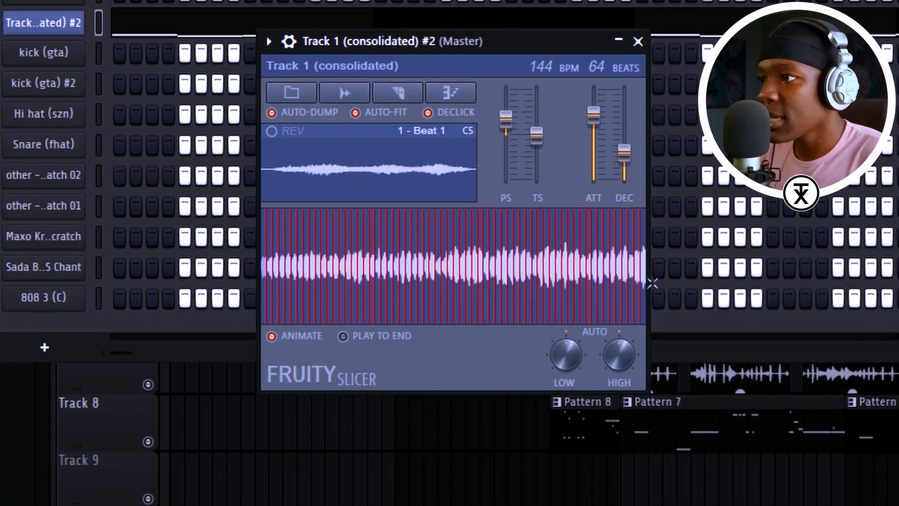
pyautogui.click(637, 42)
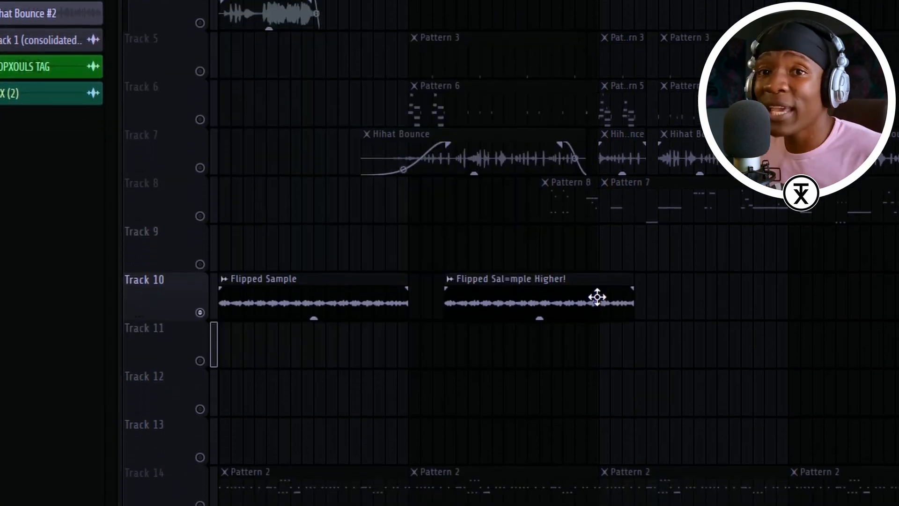
# - Scroll the playlist to review the alternating Flipped Sample and Higher clips
pyautogui.scroll(-3)
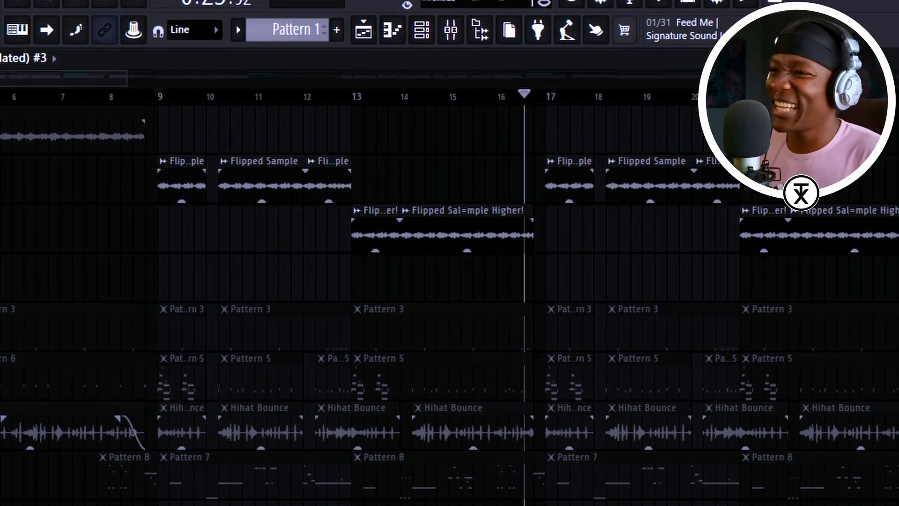
# - Bring up the Hi hat (szn) mixer insert effects for the parametric EQ
pyautogui.click(447, 28)
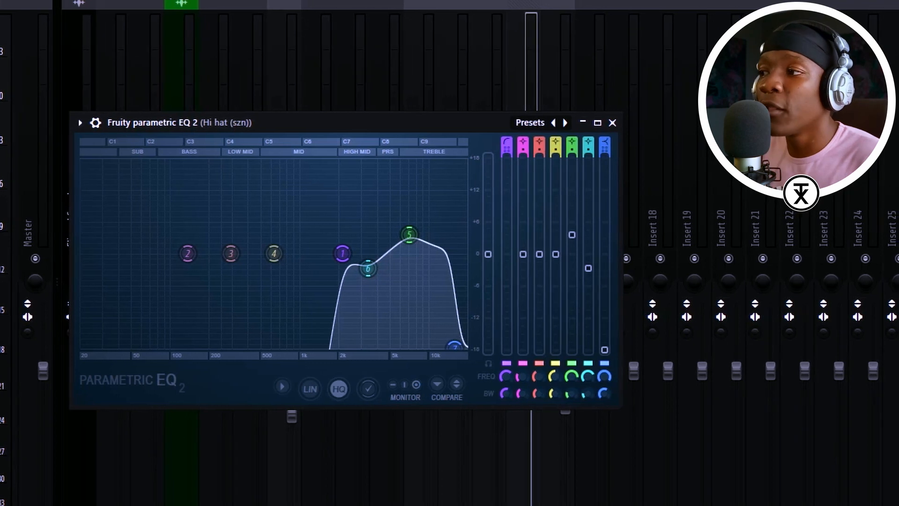
# - Close the hi-hat's Fruity Parametric EQ 2 window, returning to the channel rack
pyautogui.click(612, 123)
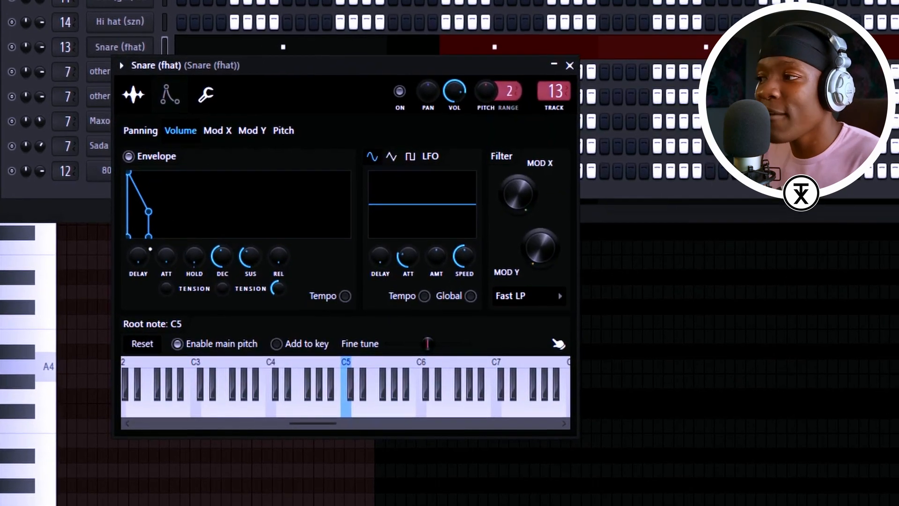
# - Give the Snare (fhat) channel a short volume envelope with quick decay
pyautogui.click(135, 95)
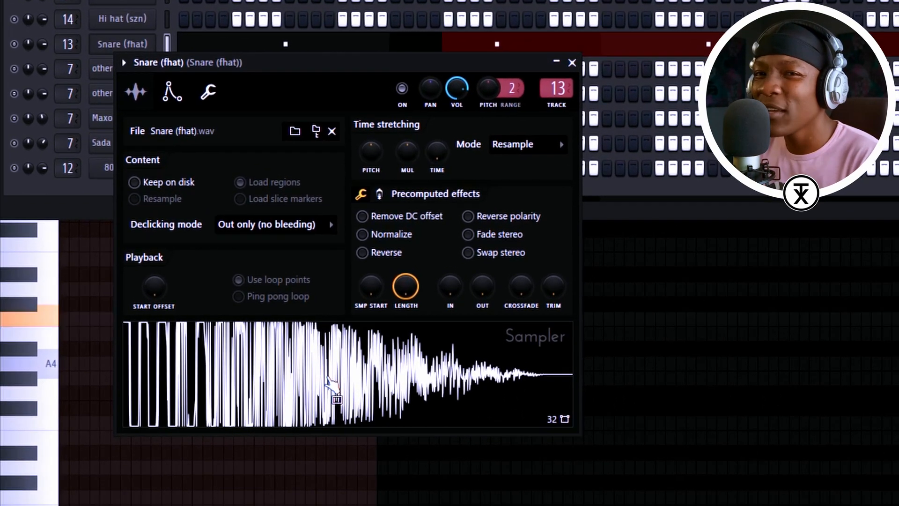
pyautogui.click(572, 62)
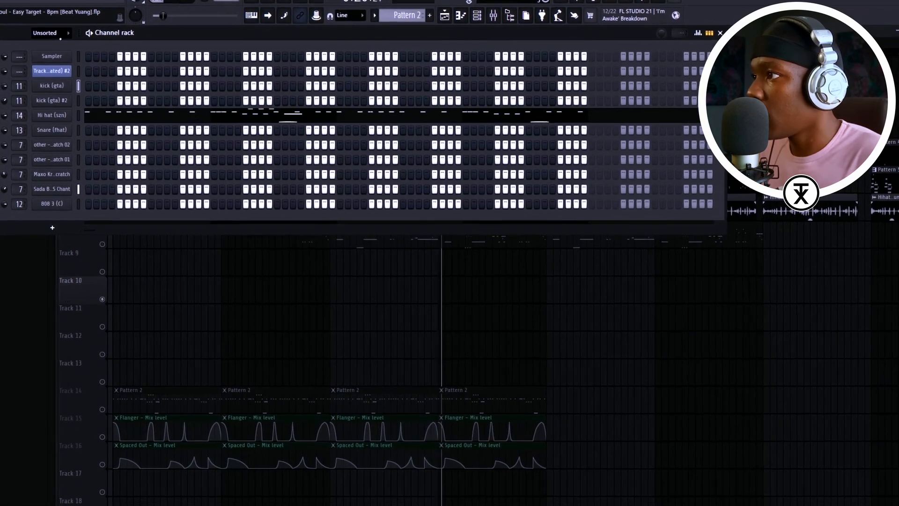
# - Switch the channel rack from Pattern 2 to Pattern 5
pyautogui.click(52, 34)
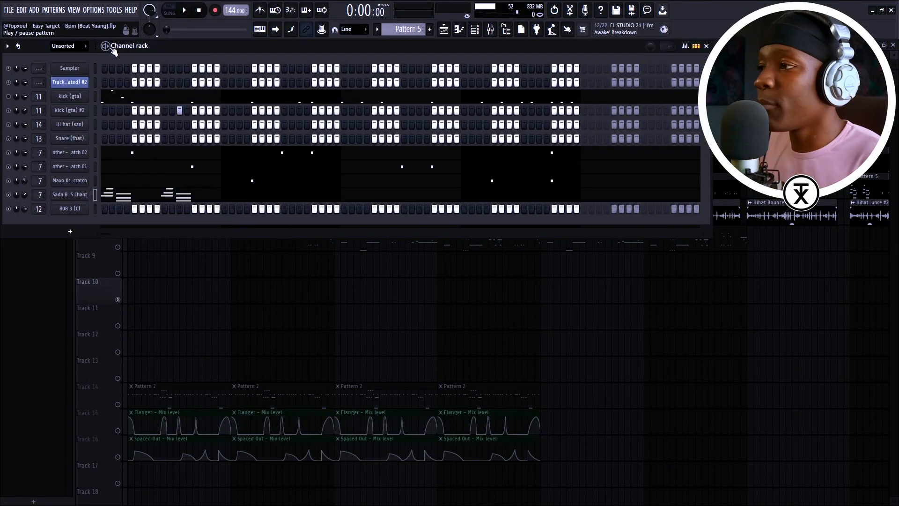
# - Show the mixer and close the Sada Baby chant insert's Fruity Flanger window
pyautogui.click(188, 10)
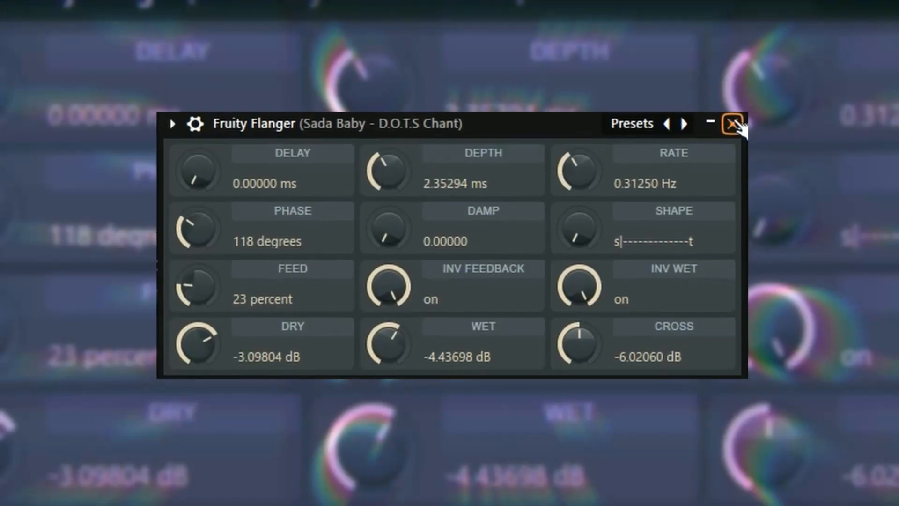
pyautogui.click(731, 124)
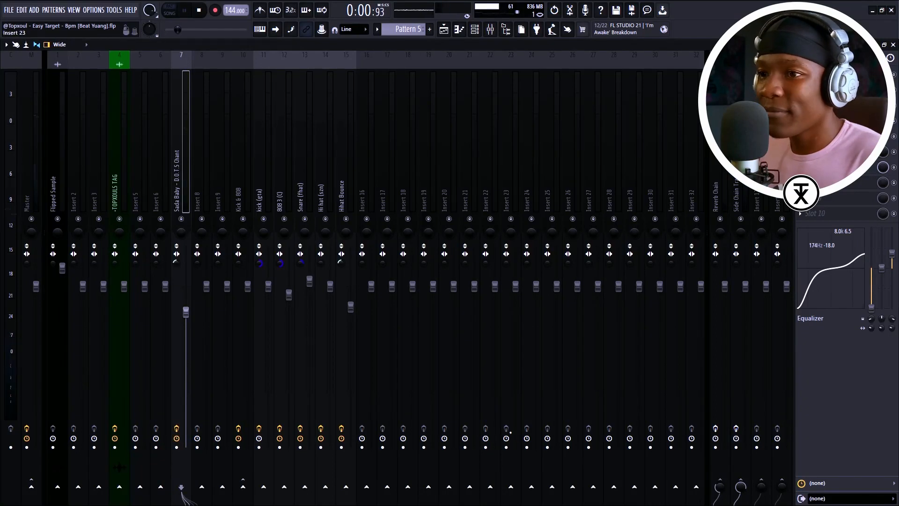